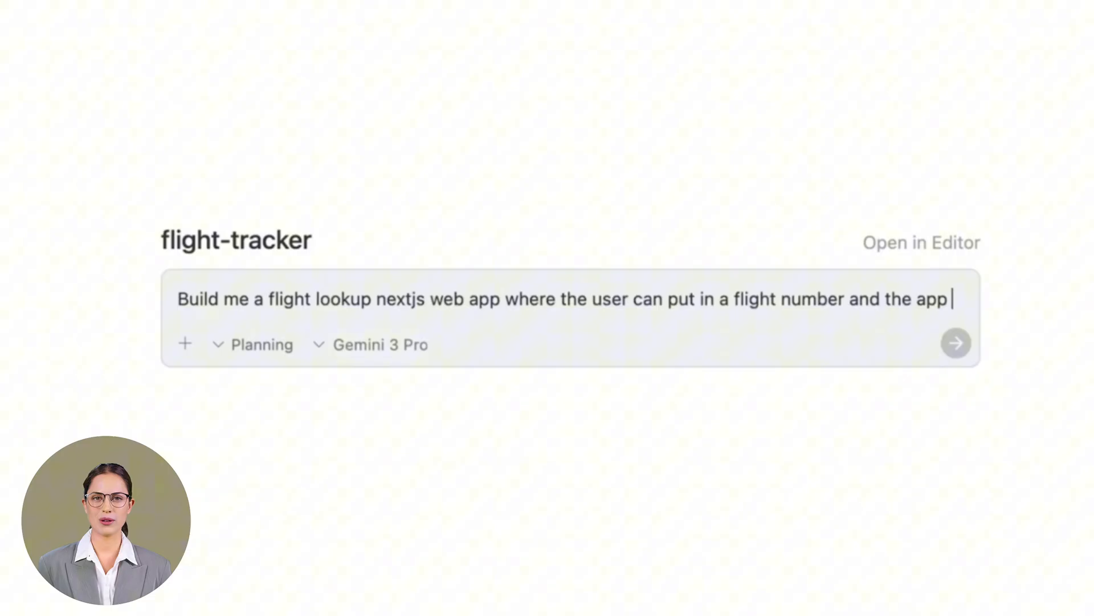
Describe a Next.js flight lookup app showing start/end times, time zones, locations and mock flight data.
{"action": "type", "text": "gives you the start time, end time, time zones, start location, and end location of the flight. For now, use a mock API that returns a list of matching flight"}
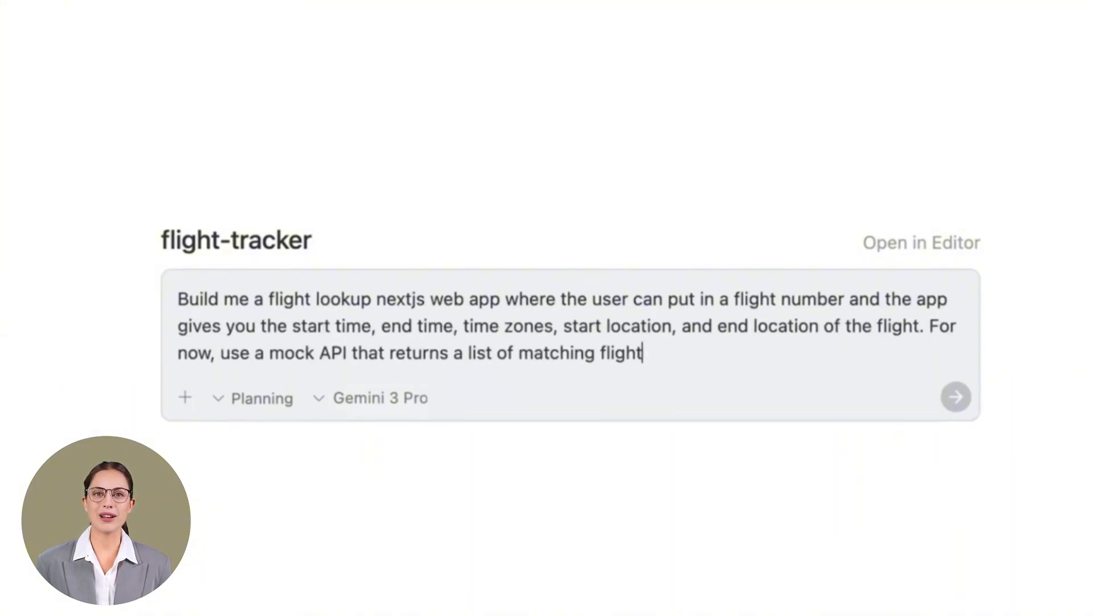
{"action": "left_click", "coordinate": [955, 395]}
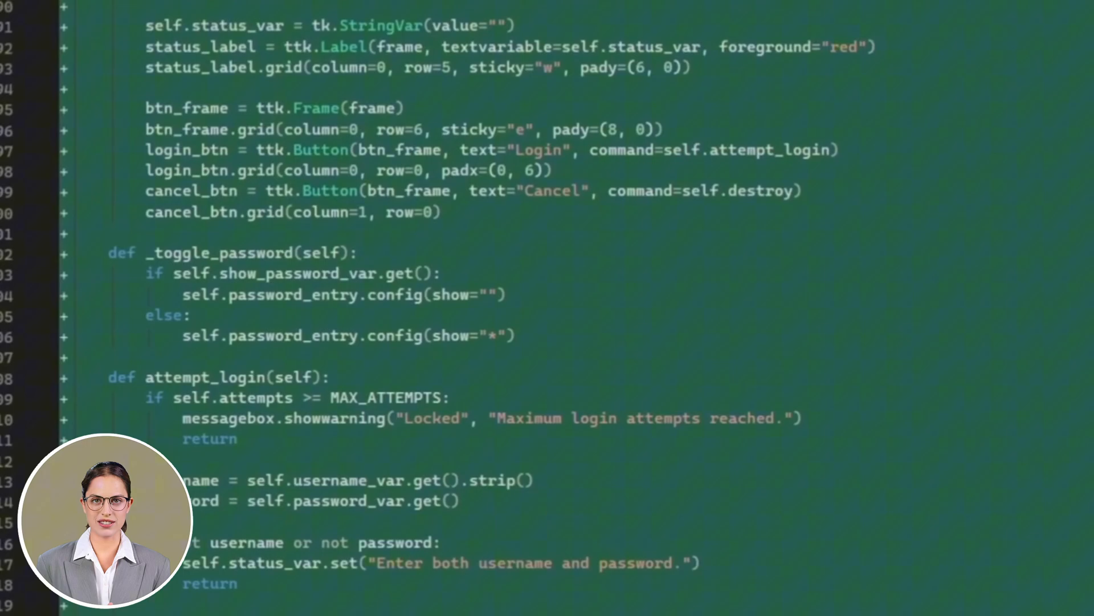
{"action": "scroll", "scroll_direction": "down", "scroll_amount": 3}
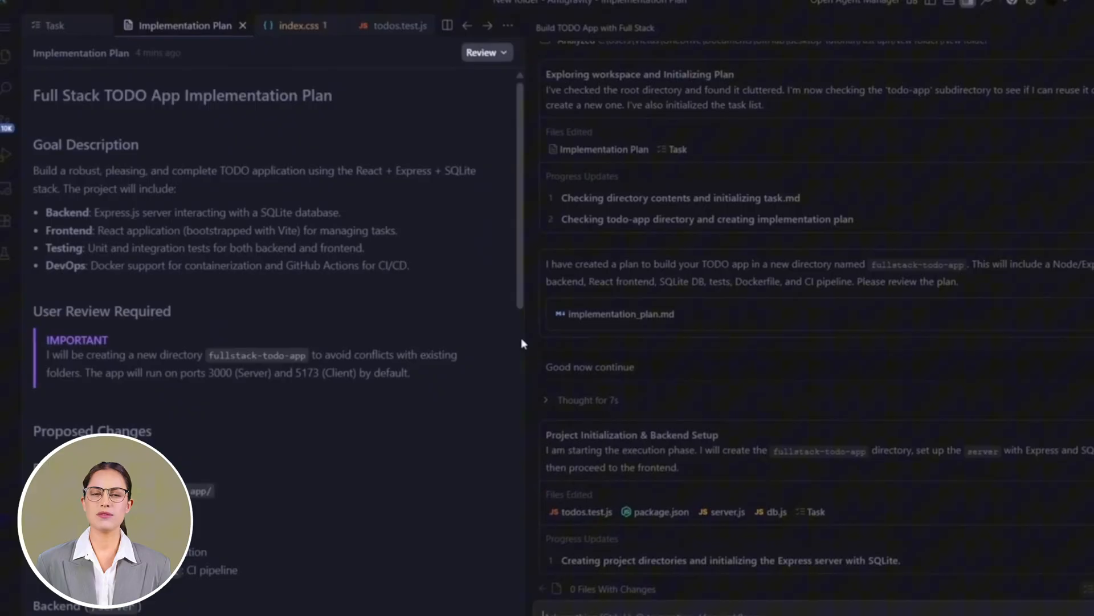
Review the TODO plan, then request a conversion-focused landing page for AI Profit Boardroom.
{"action": "scroll", "scroll_direction": "down", "scroll_amount": 3}
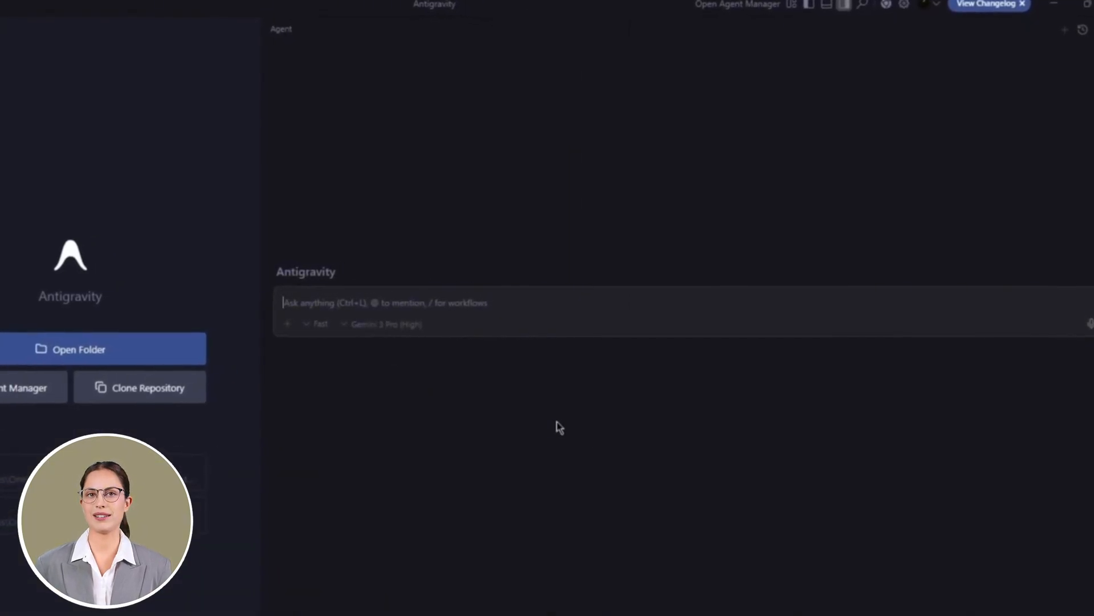
{"action": "type", "text": "Create a landing page for AI Profit Boardroom that focuses on conversion, highlights community benefits, and uses modern design principles"}
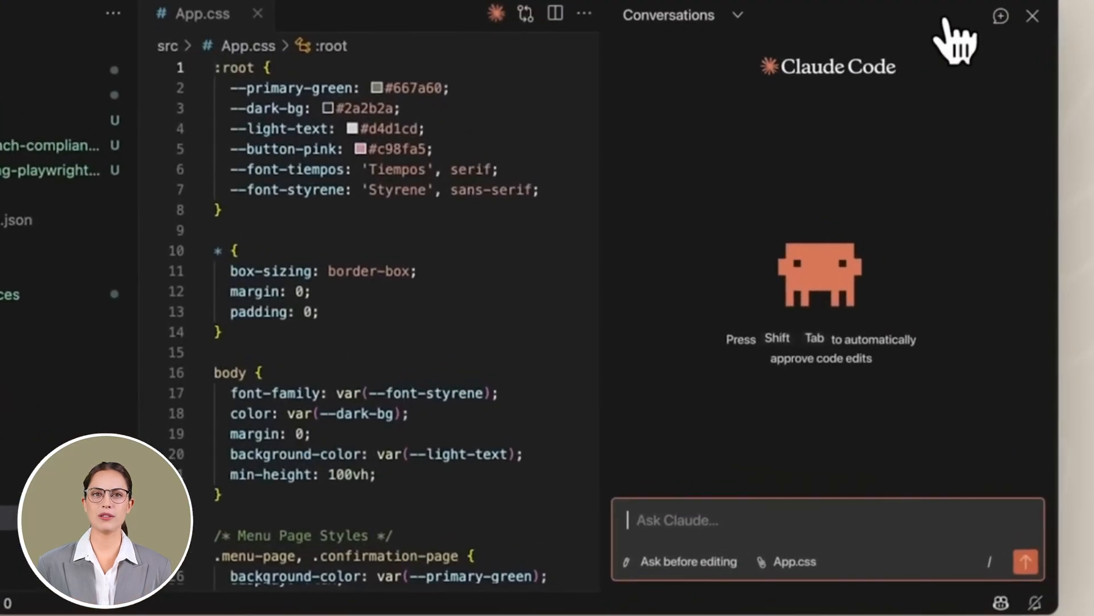
Ask Claude Code for an AntFlow Slack integration that syncs comments bidirectionally.
{"action": "type", "text": "Build a Slack integration for AntFlow that syncs comments bidirectionally:"}
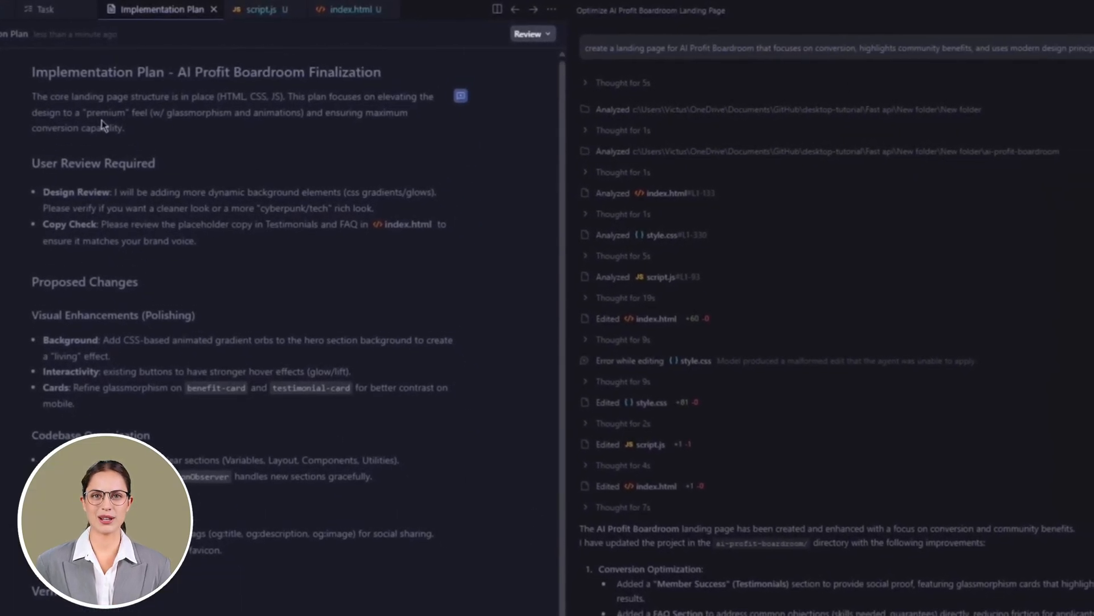
{"action": "scroll", "scroll_direction": "down", "scroll_amount": 3}
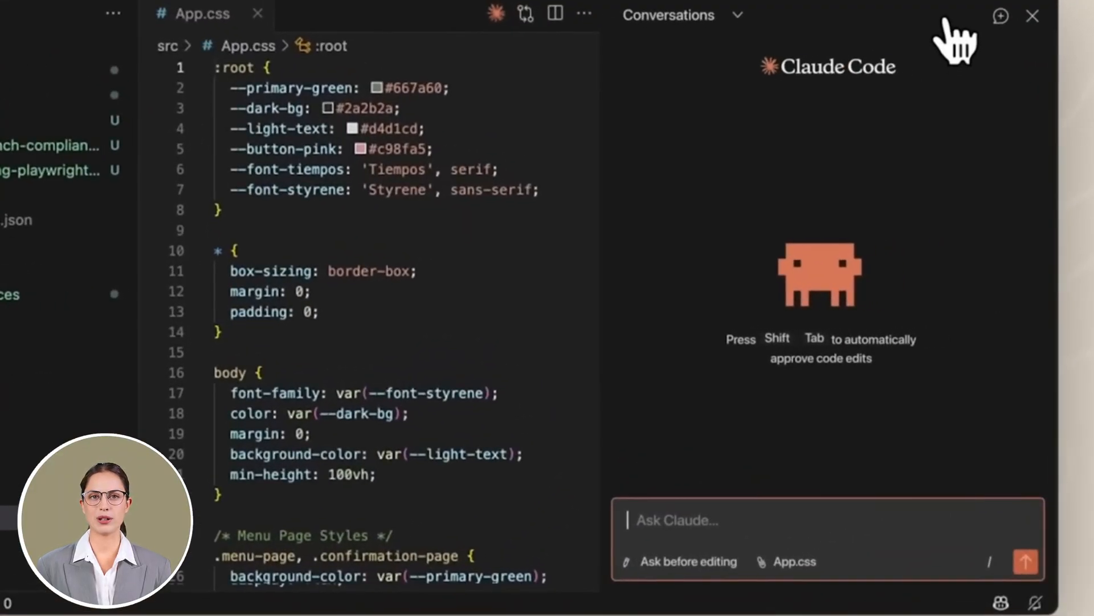
{"action": "type", "text": "Build a Slack integration for AntFlow that syncs comments bidirectionally:"}
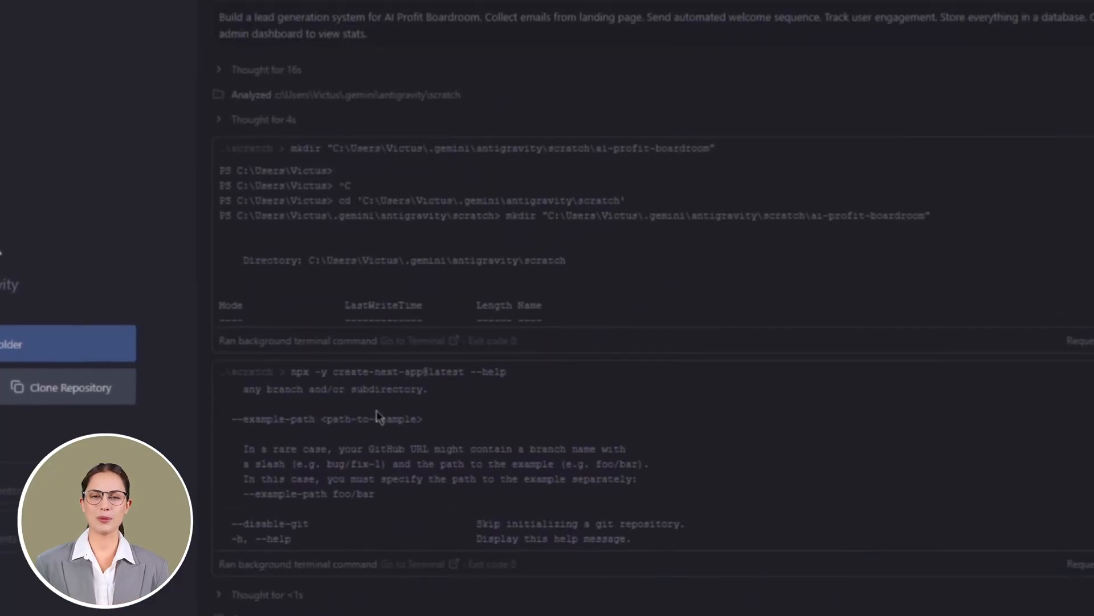
{"action": "scroll", "scroll_direction": "down", "scroll_amount": 3}
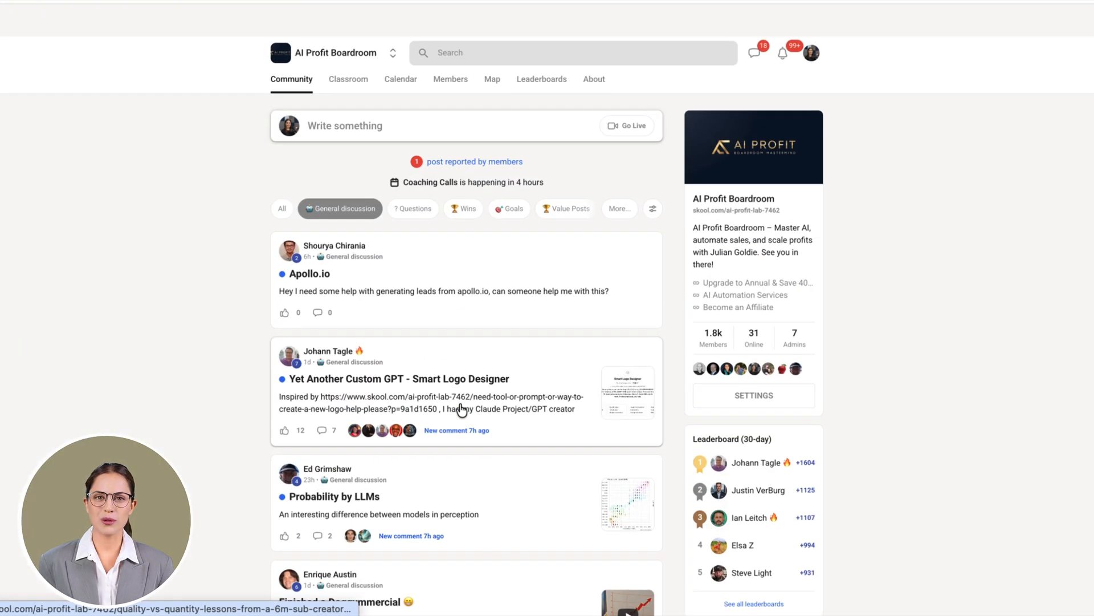
Filter the AI Profit Boardroom feed by Questions, Wins, Goals and Value Posts, then scroll.
{"action": "left_click", "coordinate": [412, 209]}
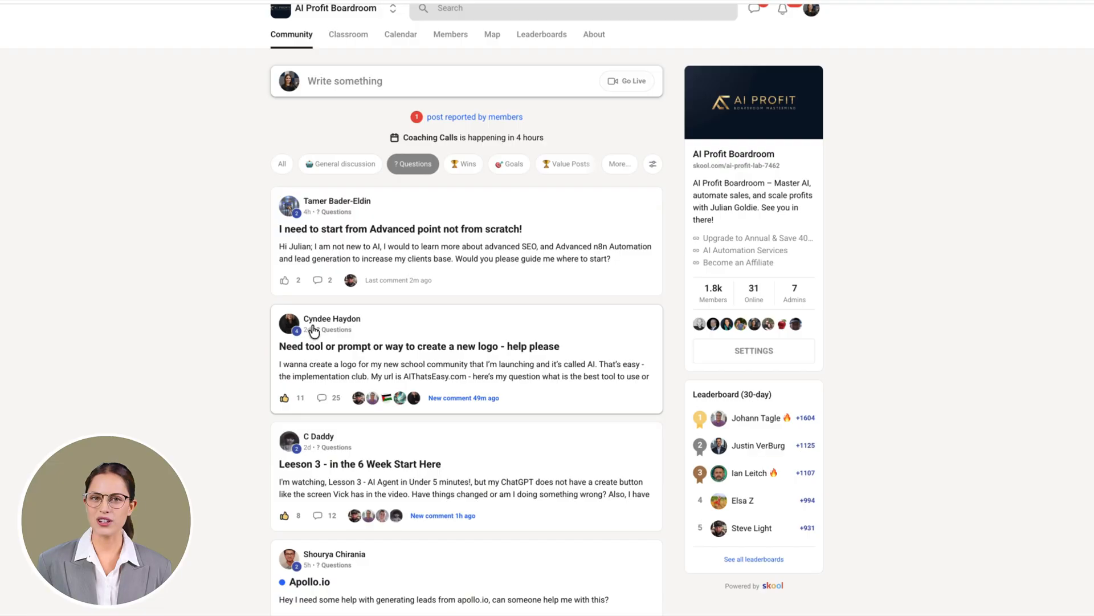
{"action": "left_click", "coordinate": [418, 346]}
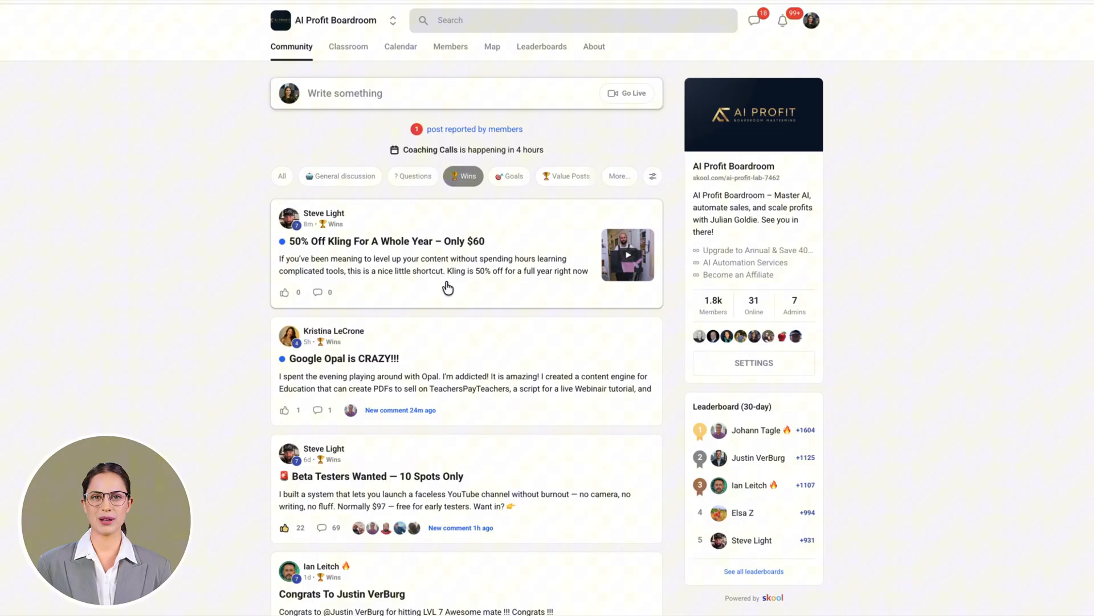
{"action": "left_click", "coordinate": [509, 176]}
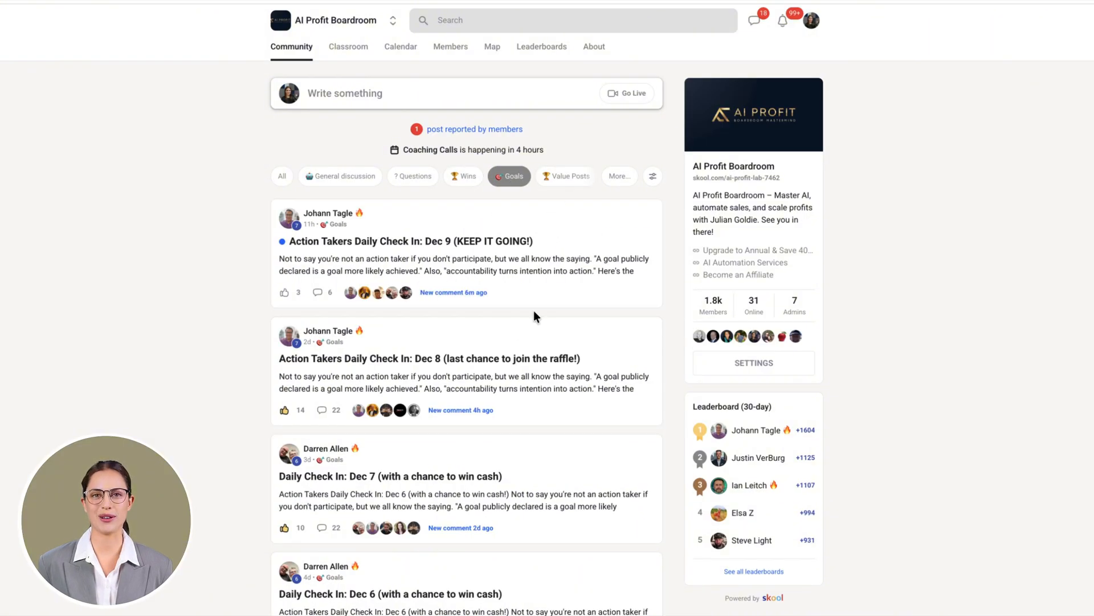
{"action": "left_click", "coordinate": [569, 176]}
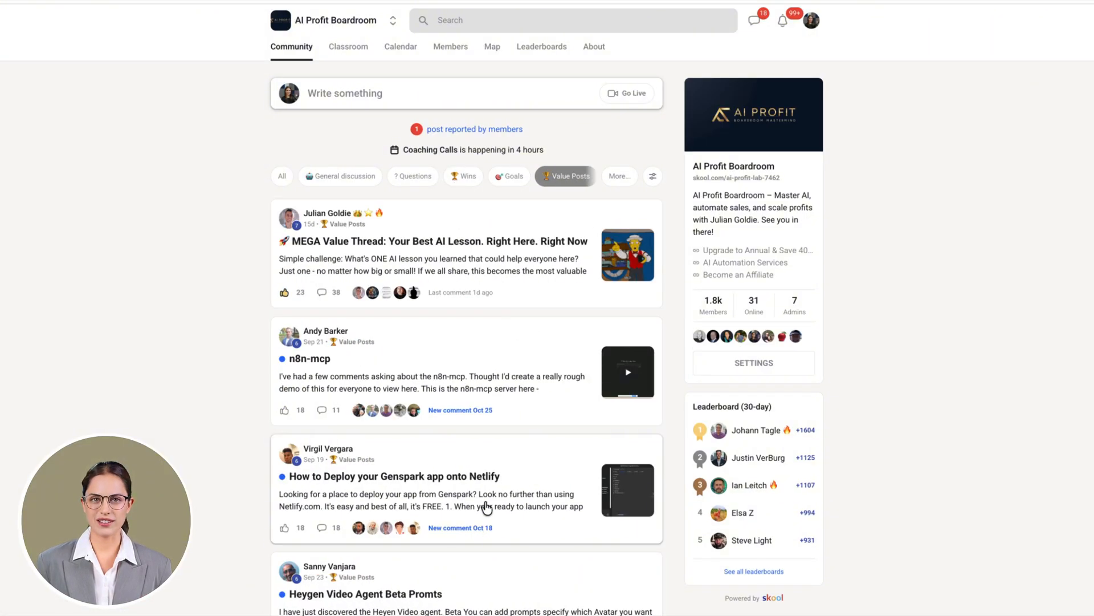
{"action": "scroll", "scroll_direction": "down", "scroll_amount": 3}
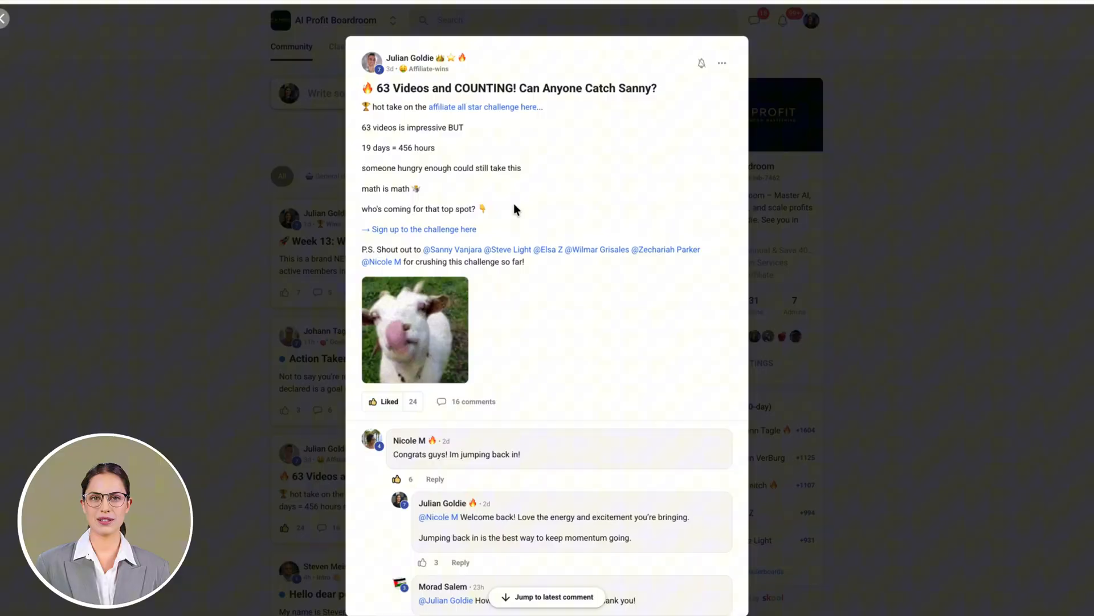
{"action": "left_click", "coordinate": [348, 46]}
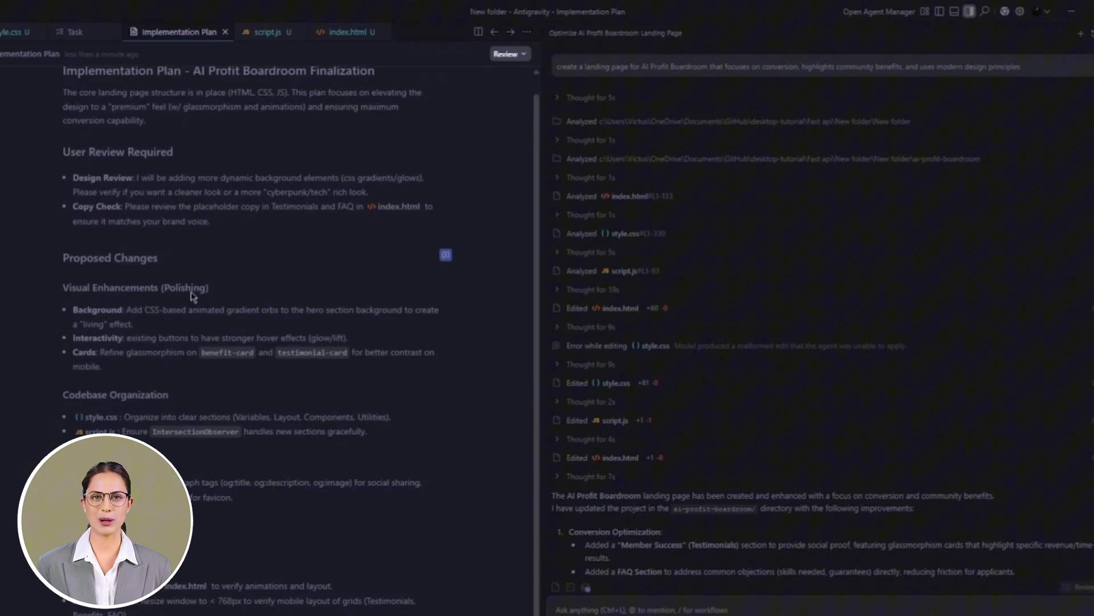
Scroll the Implementation Plan and switch to the Task checklist.
{"action": "scroll", "scroll_direction": "down", "scroll_amount": 3}
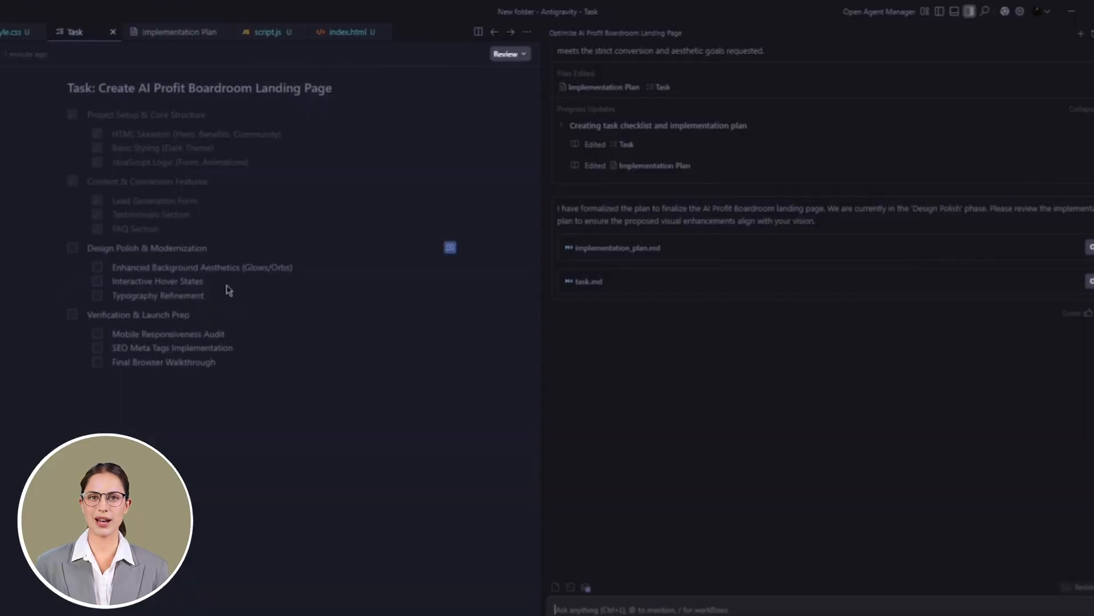
{"action": "left_click", "coordinate": [180, 32]}
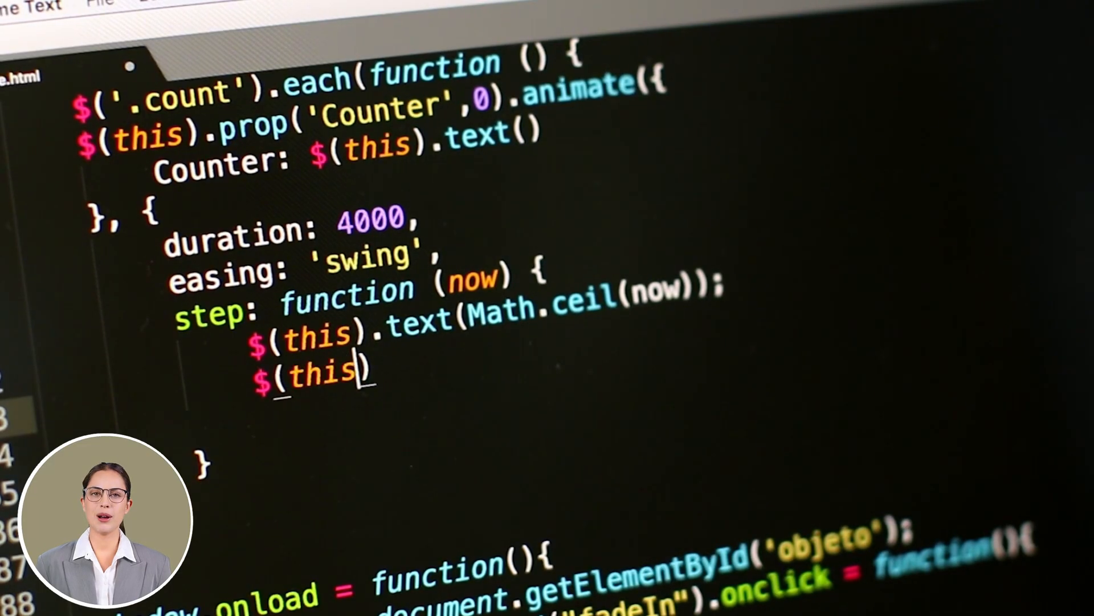
{"action": "type", "text": ".html(text);"}
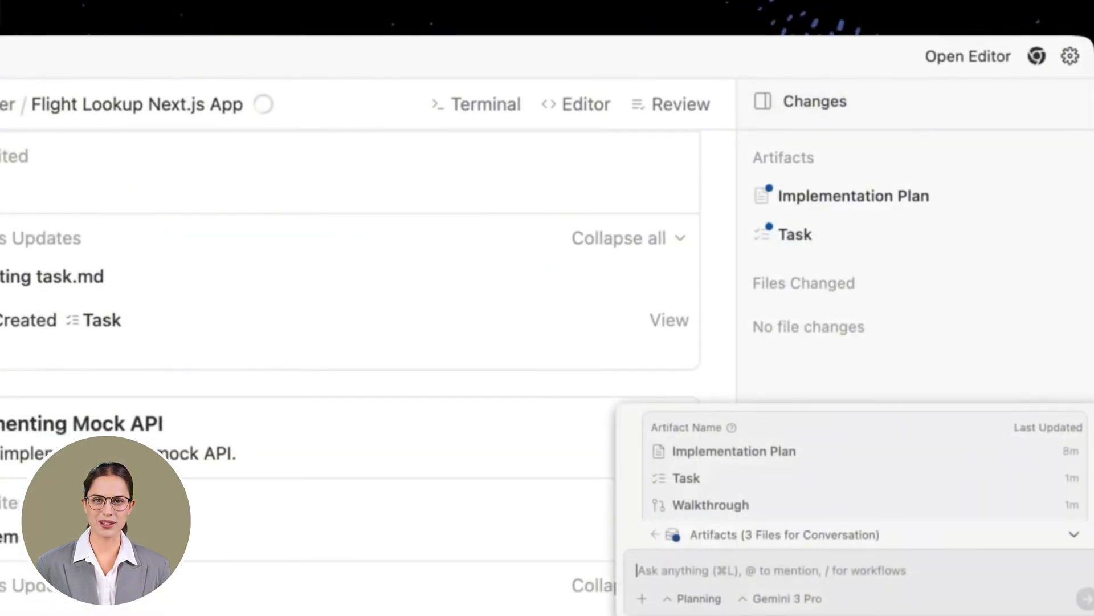
{"action": "left_click", "coordinate": [796, 234]}
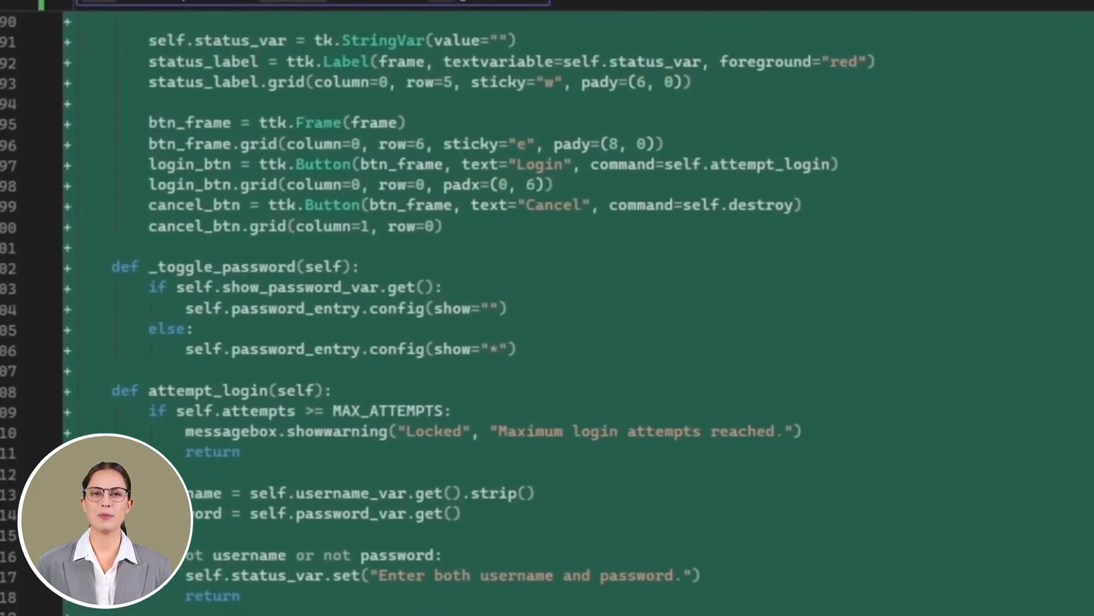
Scroll through the package-lock.json dependency list.
{"action": "scroll", "scroll_direction": "down", "scroll_amount": 3}
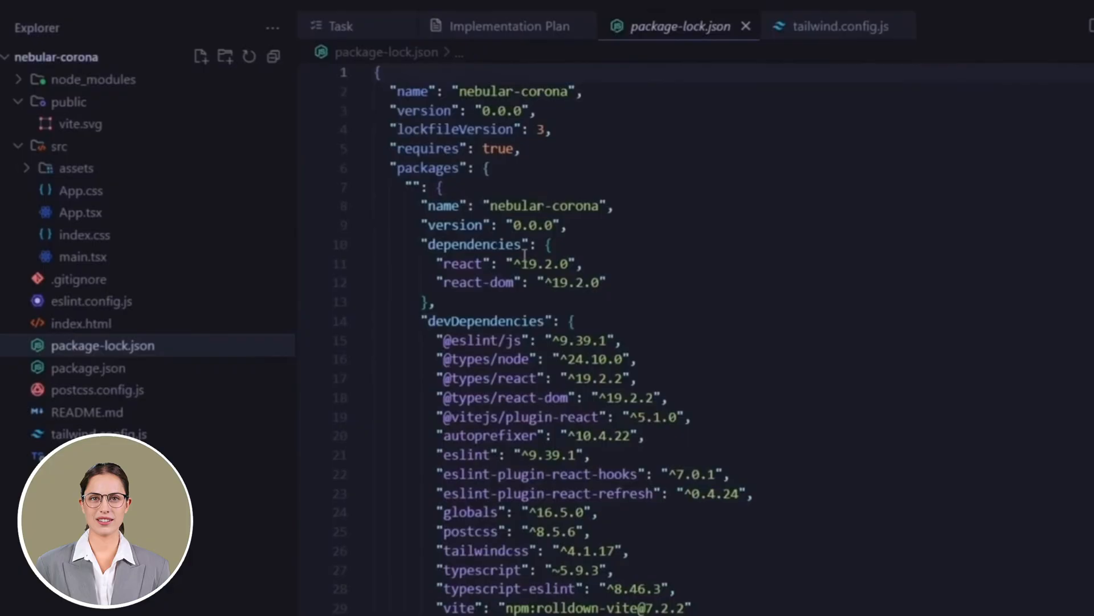
{"action": "scroll", "scroll_direction": "down", "scroll_amount": 3}
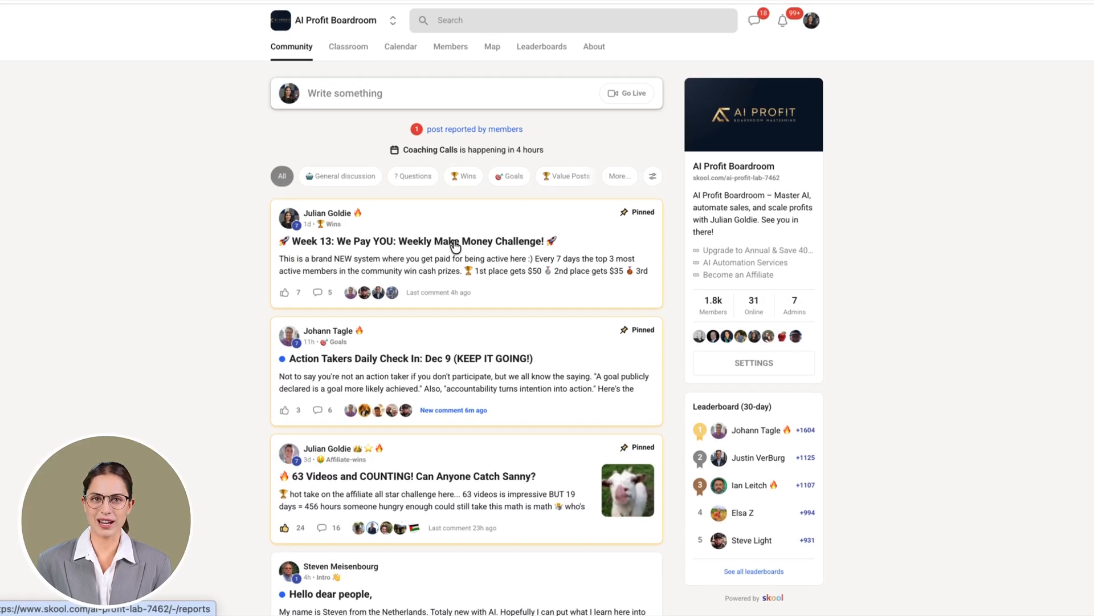
Step through Classroom lessons: FireCrawl Reddit Bot, Perplexity Scraper, sitemap CSV, Google Maps, social posting.
{"action": "left_click", "coordinate": [349, 47]}
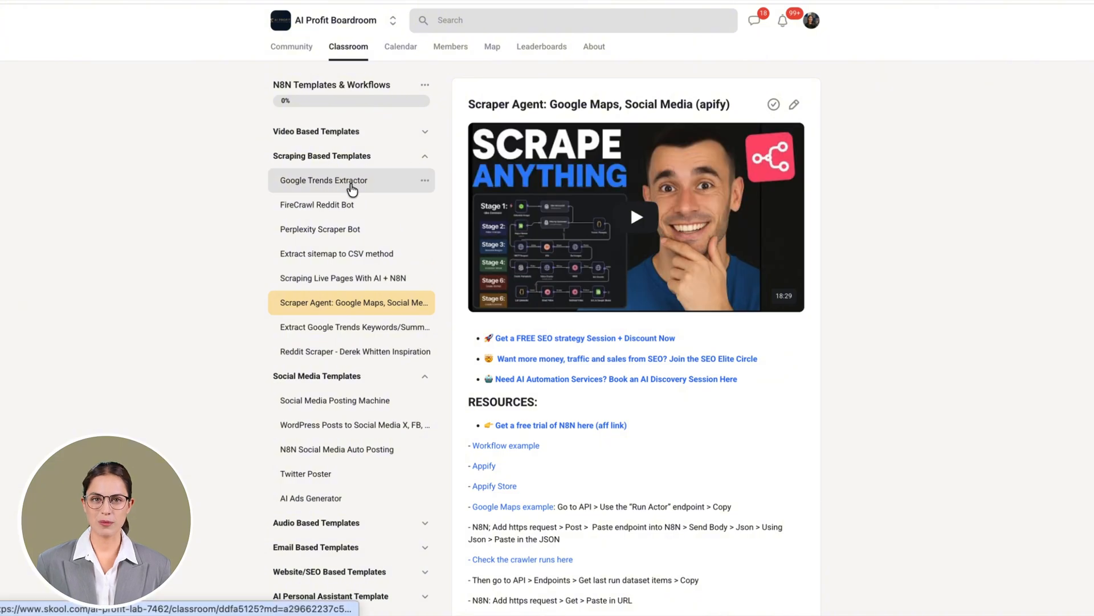
{"action": "left_click", "coordinate": [324, 180]}
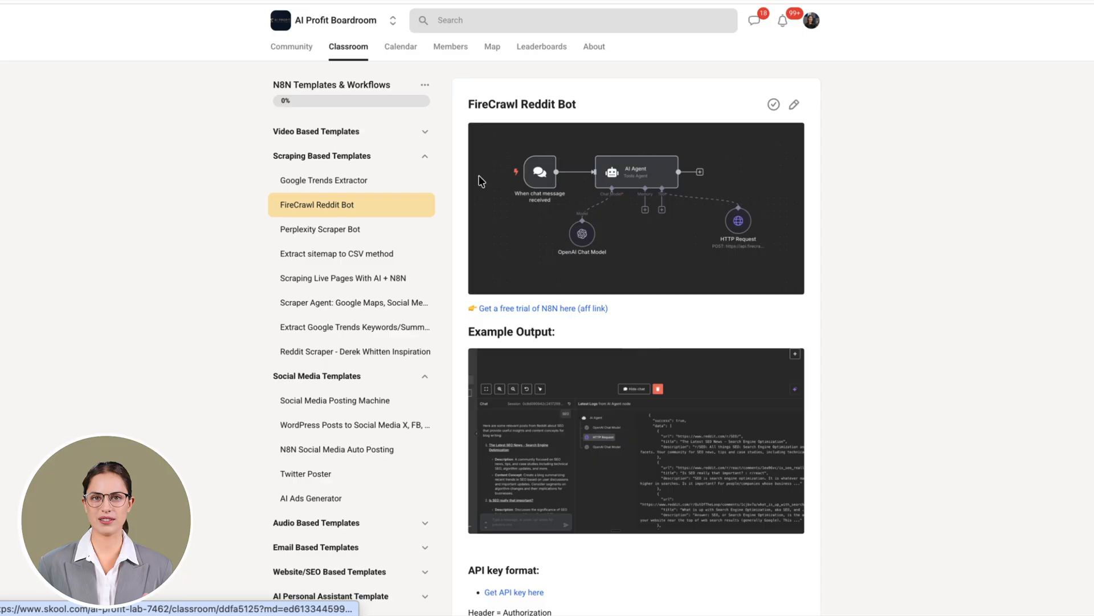
{"action": "left_click", "coordinate": [320, 229]}
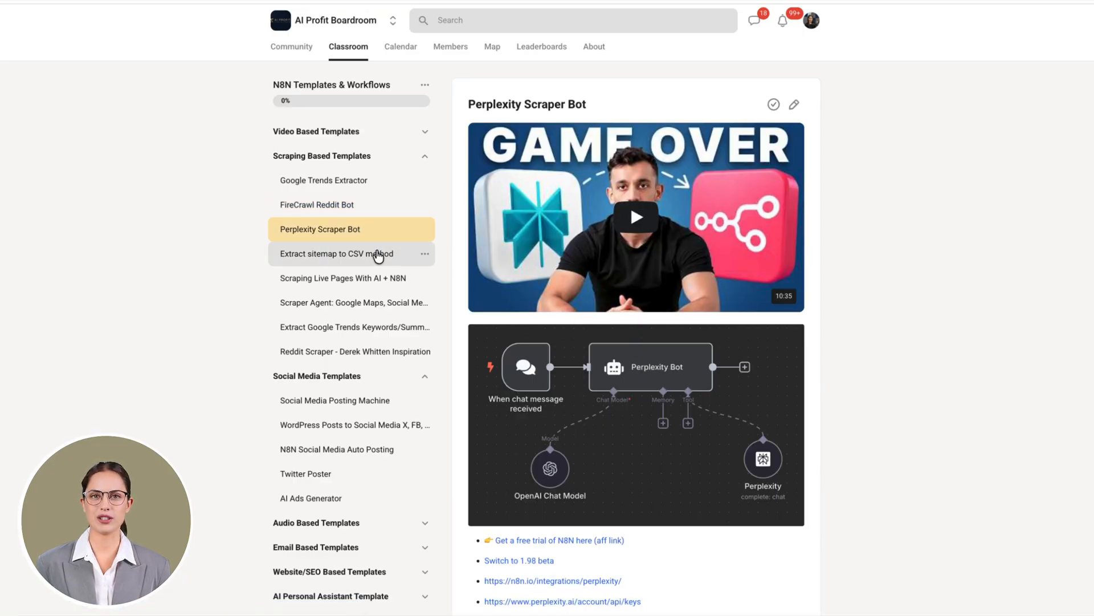
{"action": "left_click", "coordinate": [336, 254]}
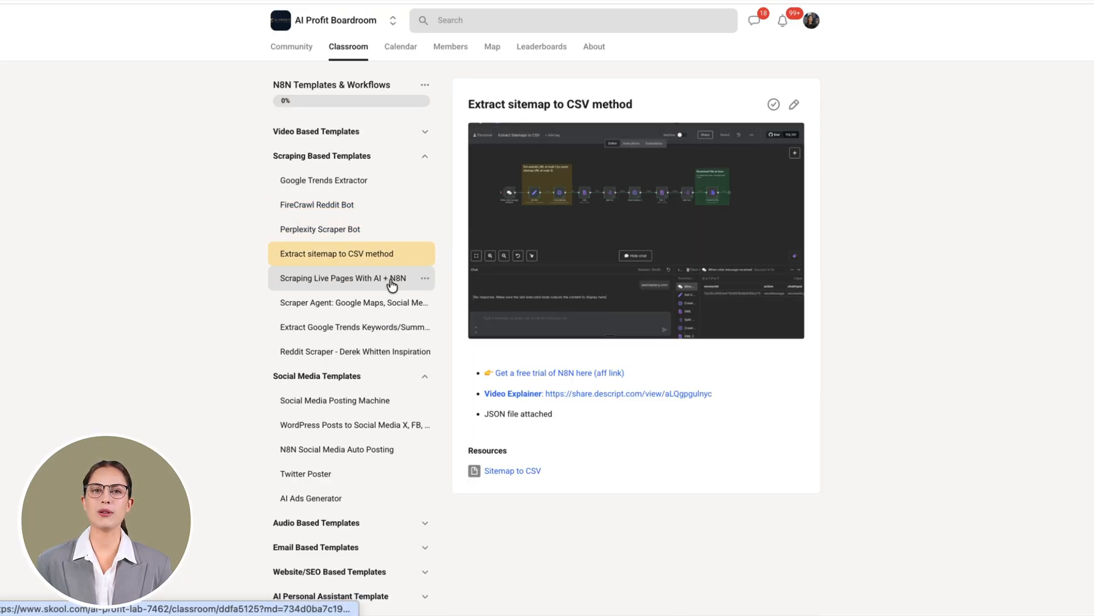
{"action": "left_click", "coordinate": [353, 303]}
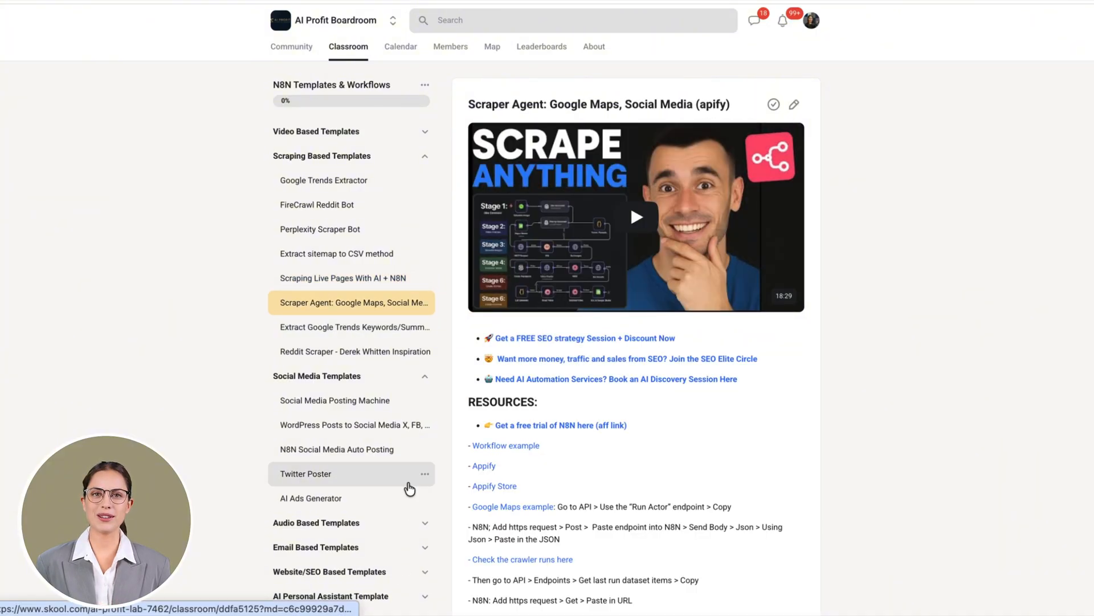
{"action": "left_click", "coordinate": [335, 400]}
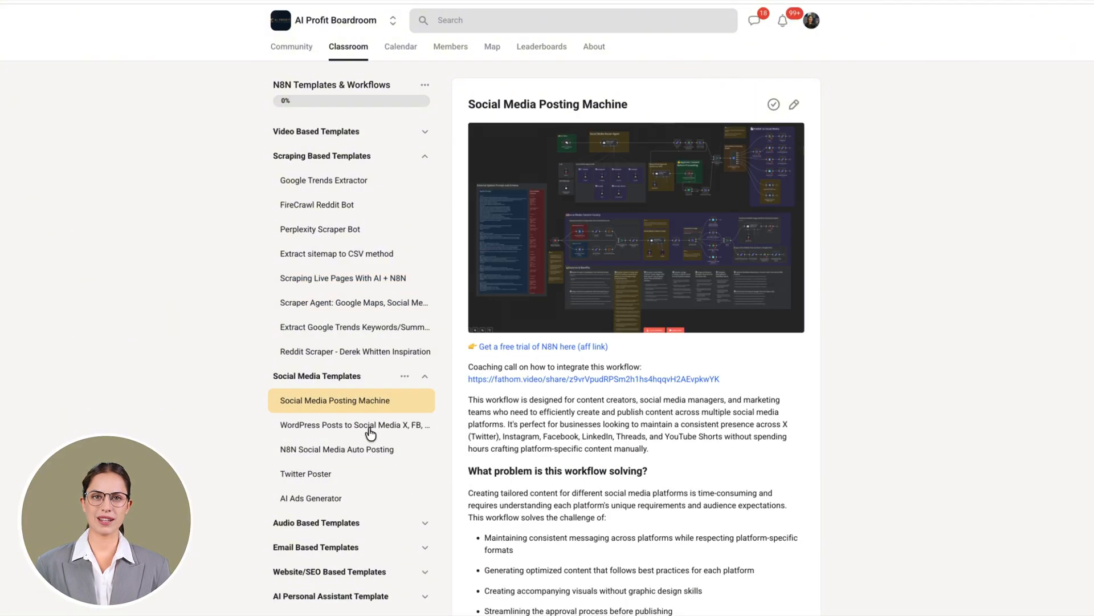
{"action": "left_click", "coordinate": [355, 425]}
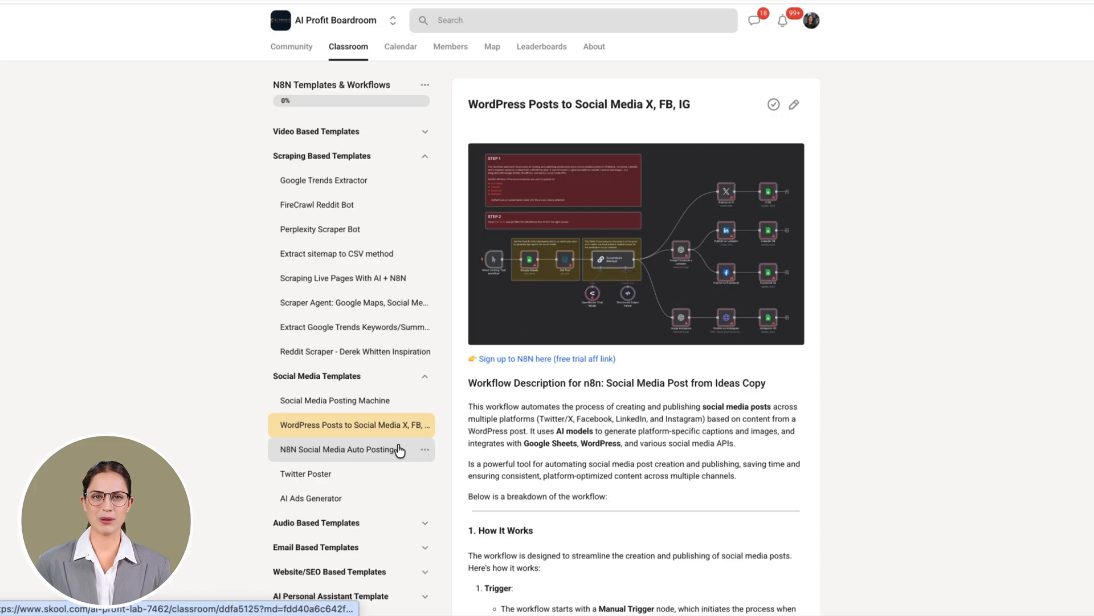
{"action": "left_click", "coordinate": [338, 449]}
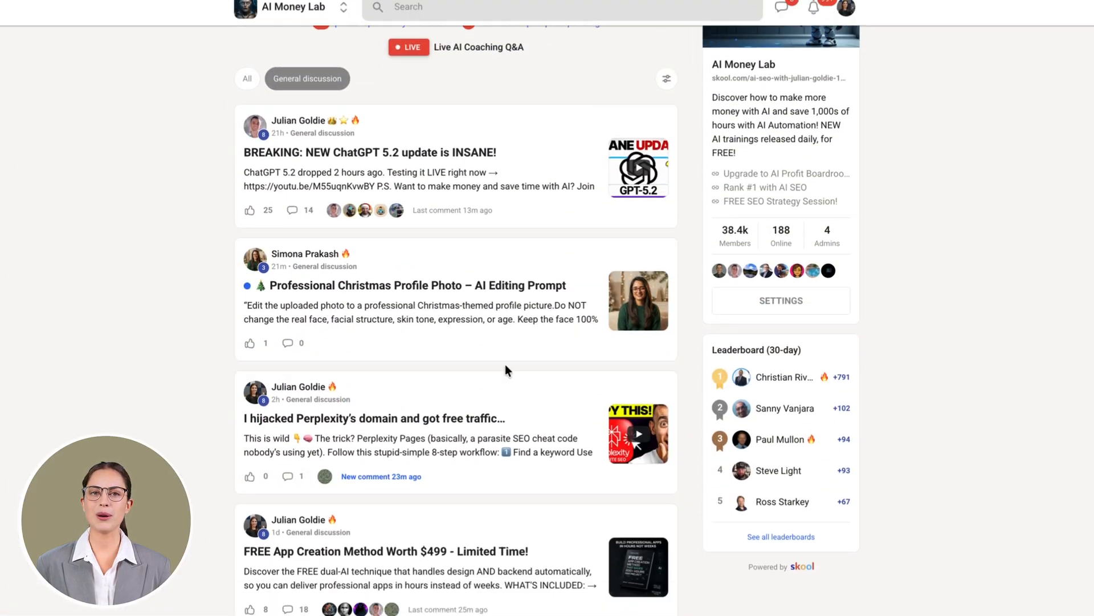
Open the '1,000+ N8N Templates!' lesson, then begin typing 'list open issues in the ux enh'.
{"action": "scroll", "scroll_direction": "down", "scroll_amount": 3}
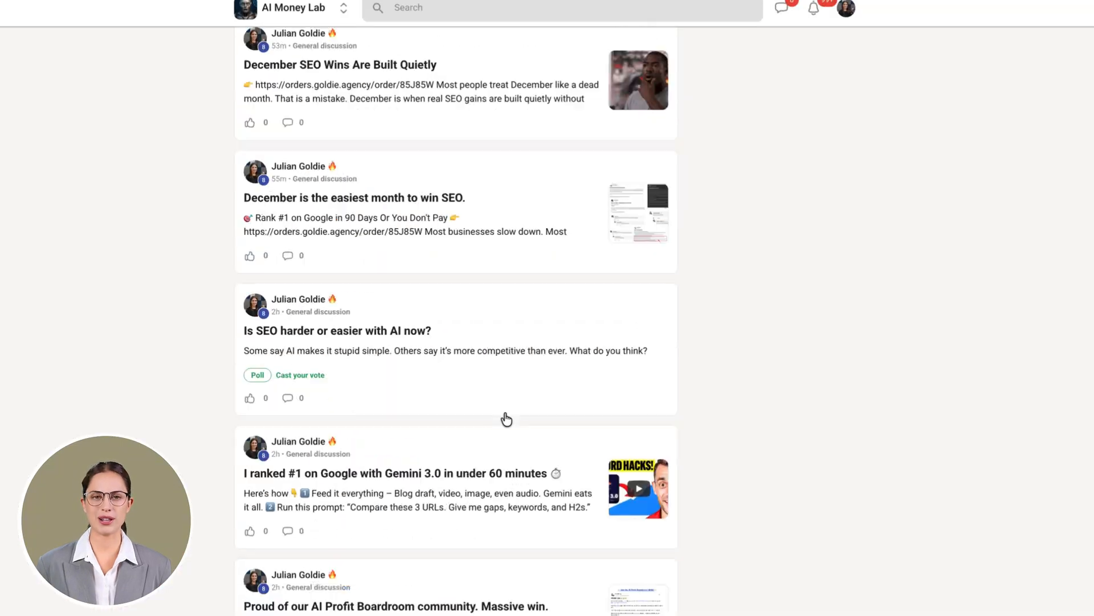
{"action": "left_click", "coordinate": [321, 38]}
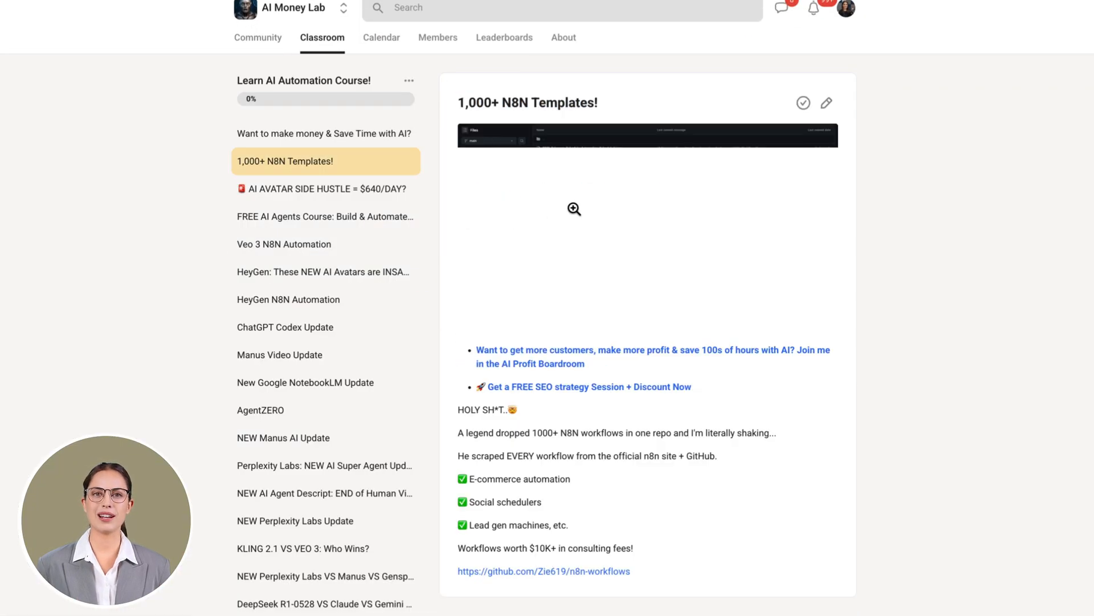
{"action": "left_click", "coordinate": [283, 244]}
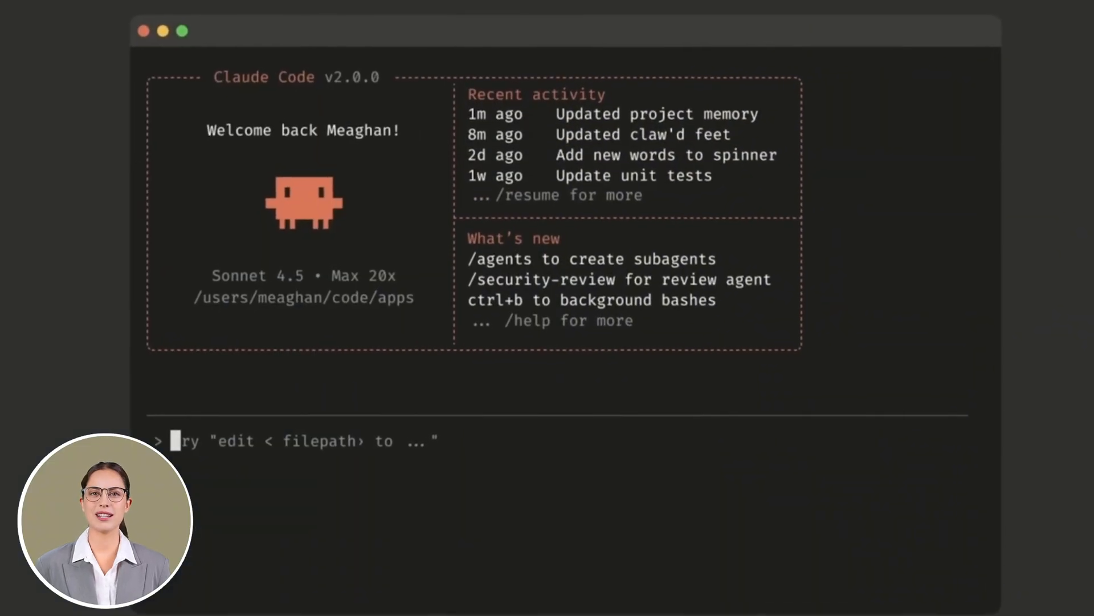
{"action": "type", "text": "list open issues in the ux enh"}
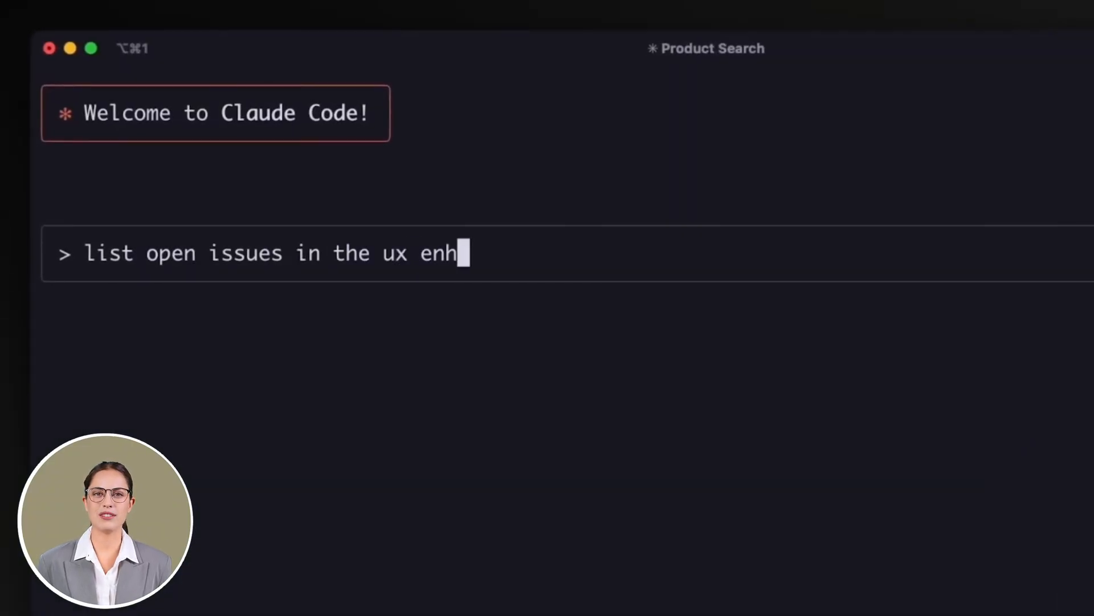